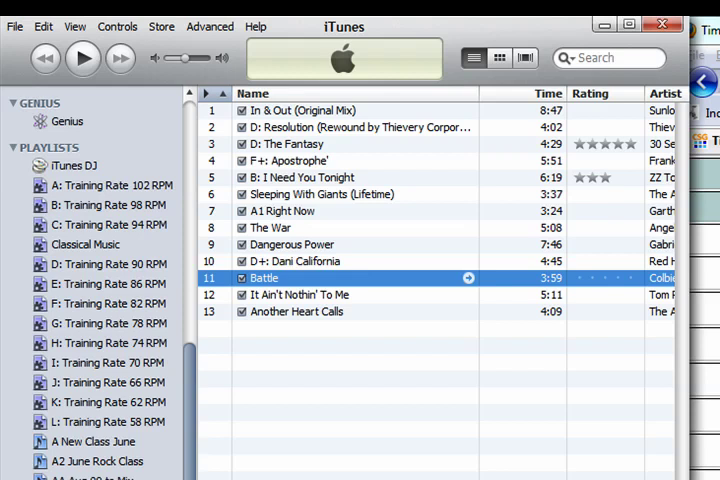
pyautogui.moveTo(378, 360)
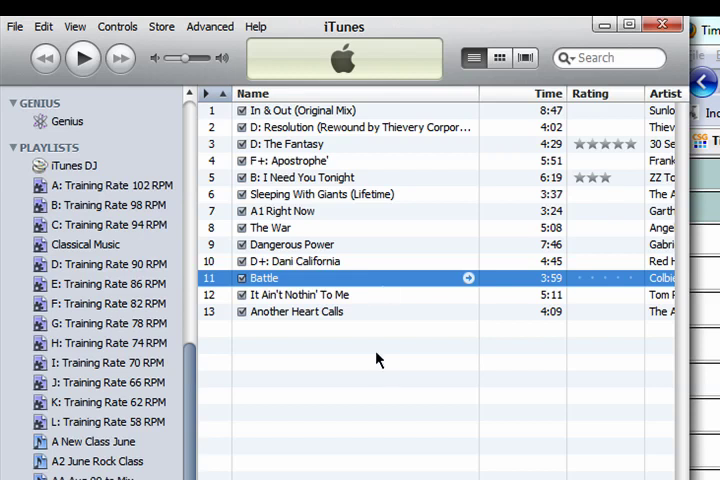
pyautogui.moveTo(444, 384)
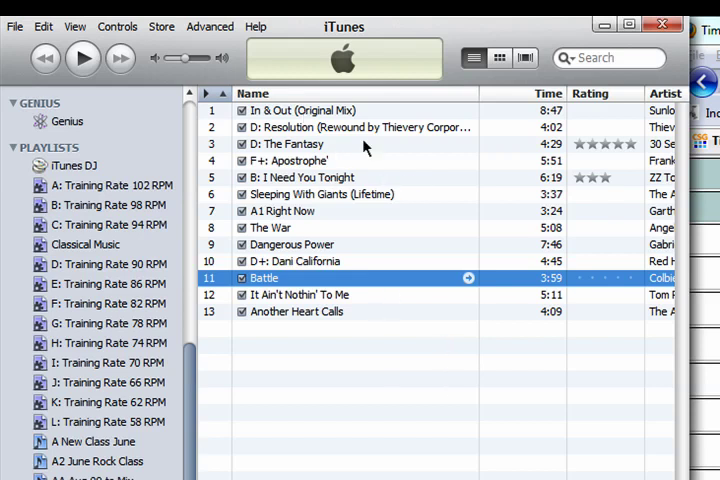
pyautogui.moveTo(304, 184)
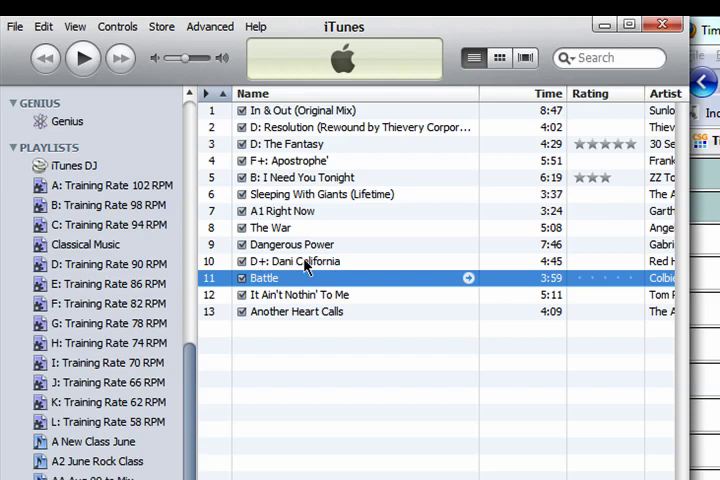
pyautogui.moveTo(340, 352)
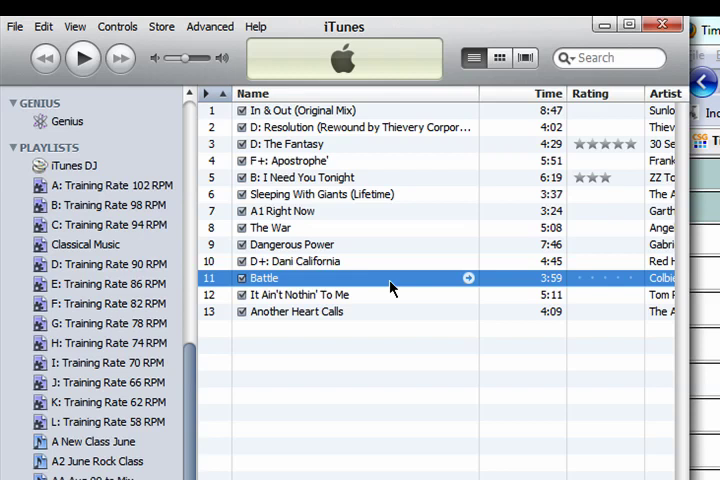
pyautogui.moveTo(544, 116)
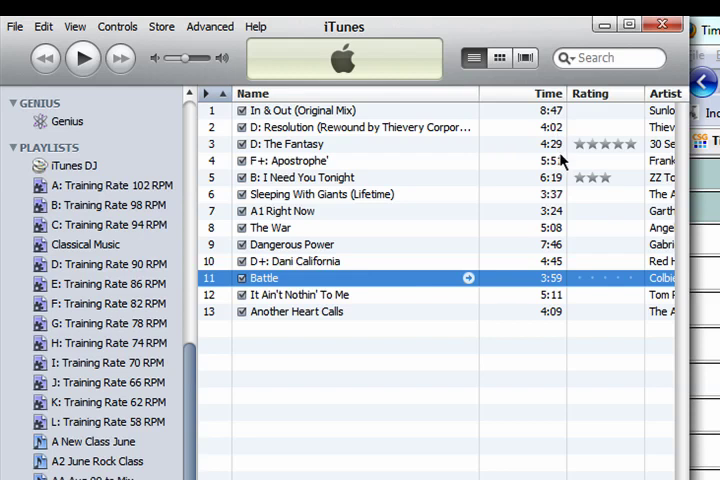
pyautogui.moveTo(550, 126)
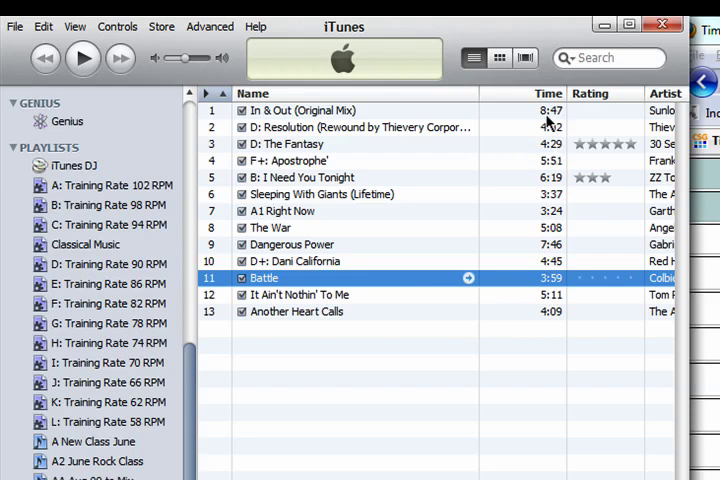
pyautogui.moveTo(552, 120)
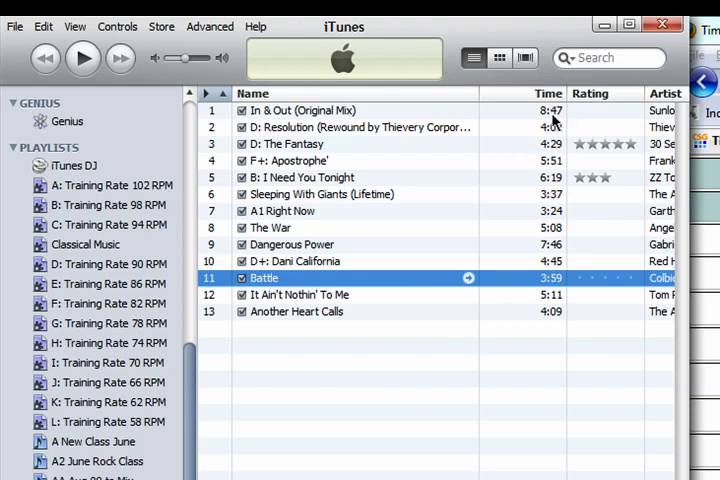
pyautogui.moveTo(556, 122)
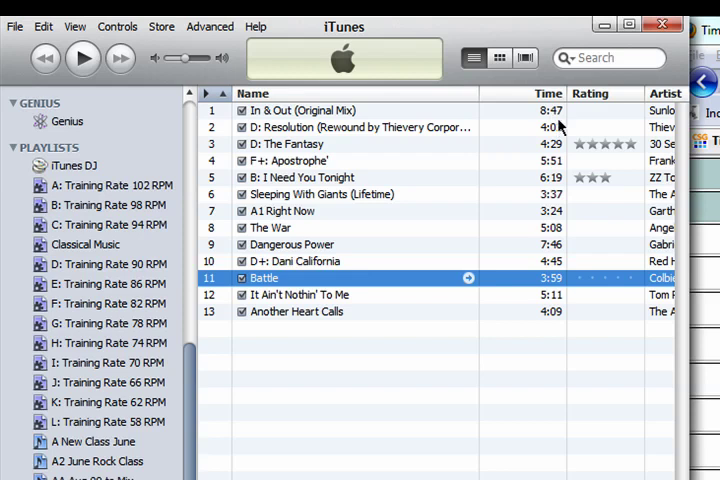
pyautogui.moveTo(560, 122)
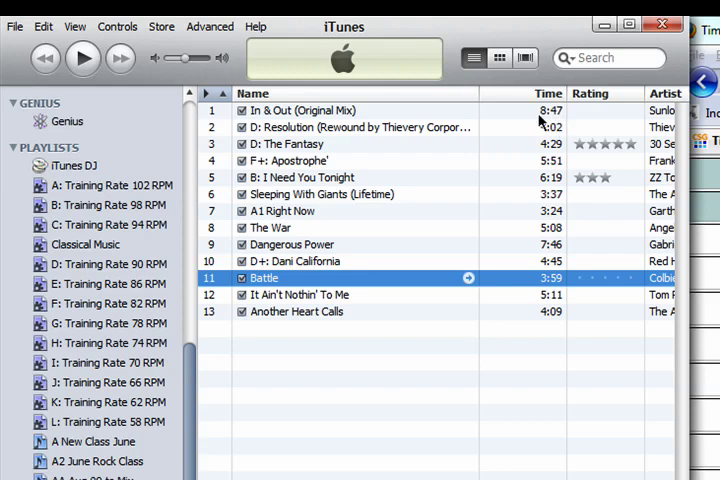
pyautogui.moveTo(570, 172)
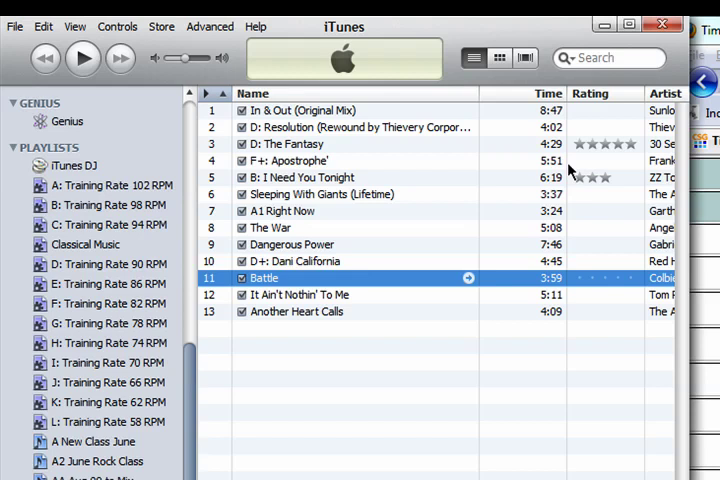
pyautogui.moveTo(570, 168)
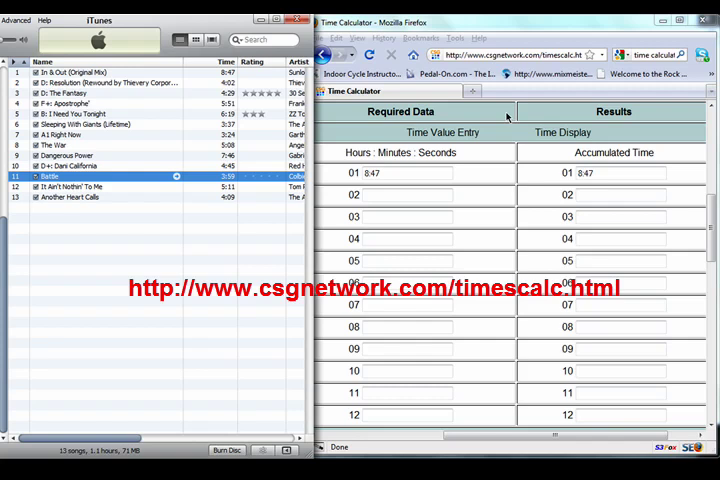
pyautogui.moveTo(220, 88)
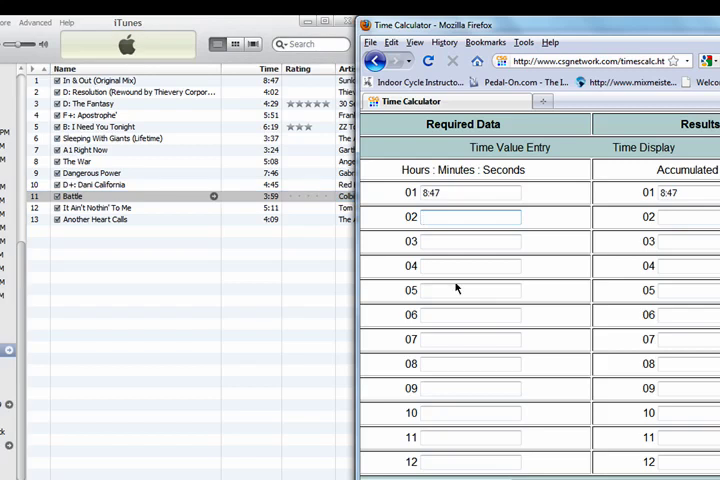
# Enter the remaining song durations into rows 02–09, bringing the accumulated time to 49:23.
pyautogui.write('4:02')
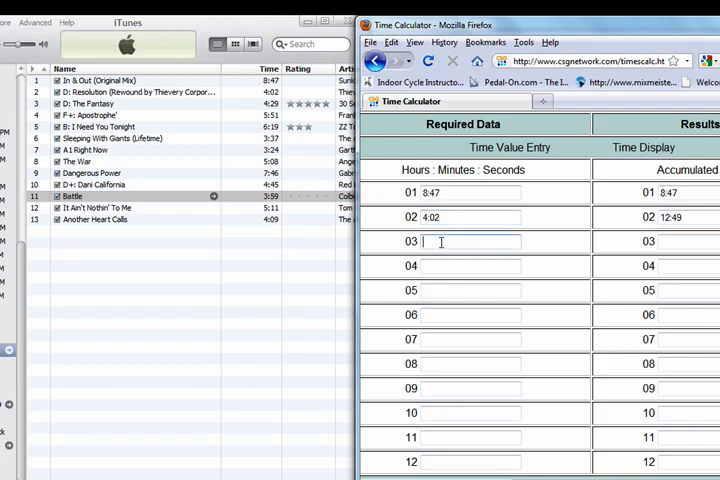
pyautogui.write('4:29')
pyautogui.click(470, 388)
pyautogui.write('7:46')
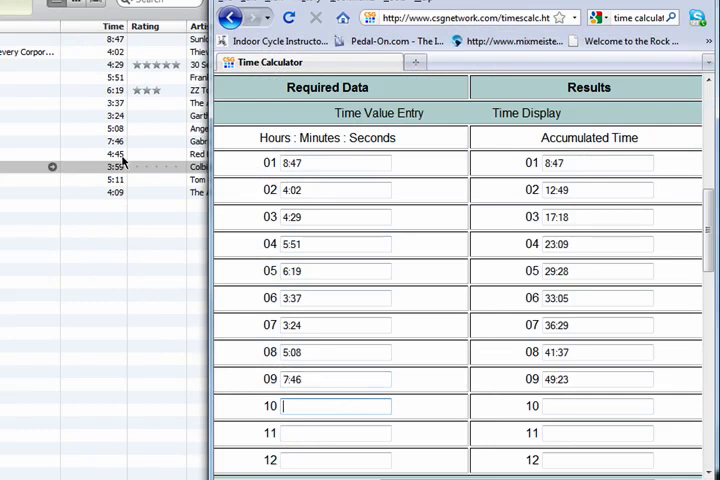
pyautogui.moveTo(238, 368)
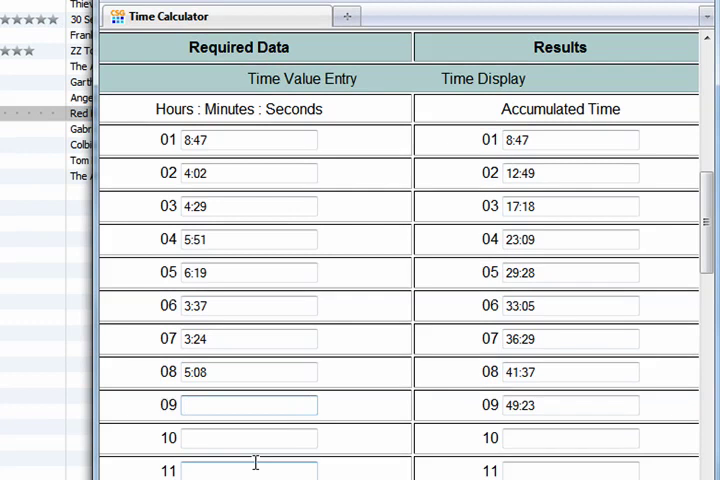
# Clear row 09's 7:46 entry and re-enter the ninth duration as 4:45.
pyautogui.click(248, 404)
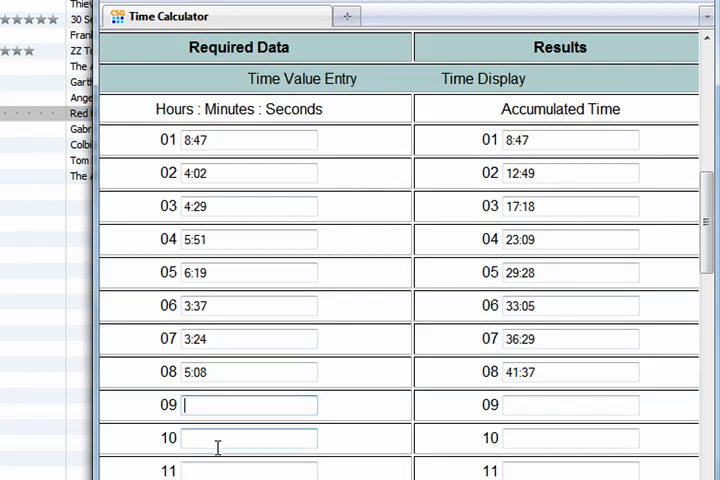
pyautogui.write('4')
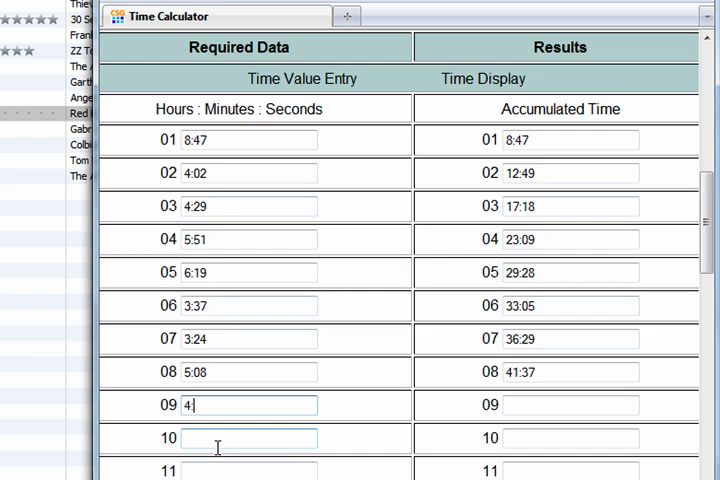
pyautogui.write(':45')
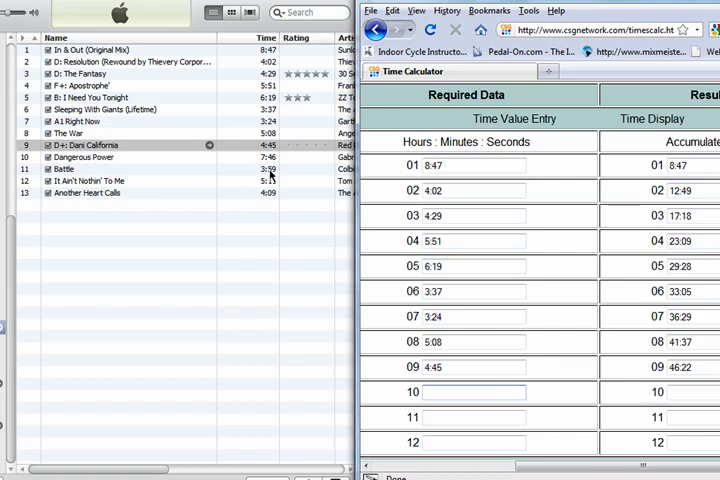
pyautogui.moveTo(136, 96)
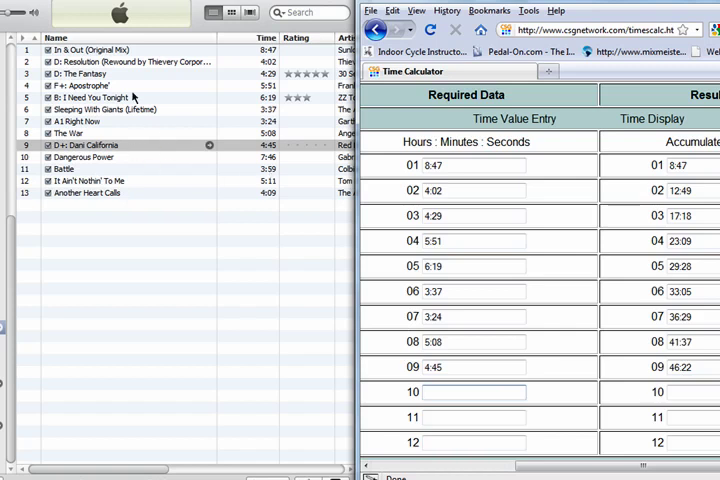
pyautogui.moveTo(292, 204)
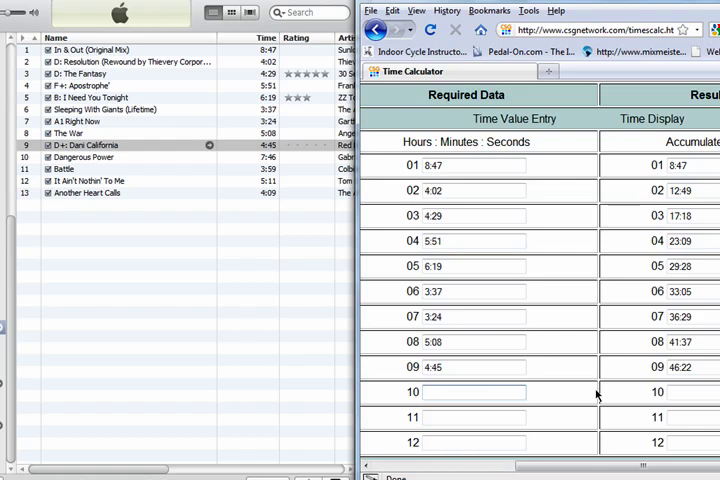
pyautogui.click(438, 392)
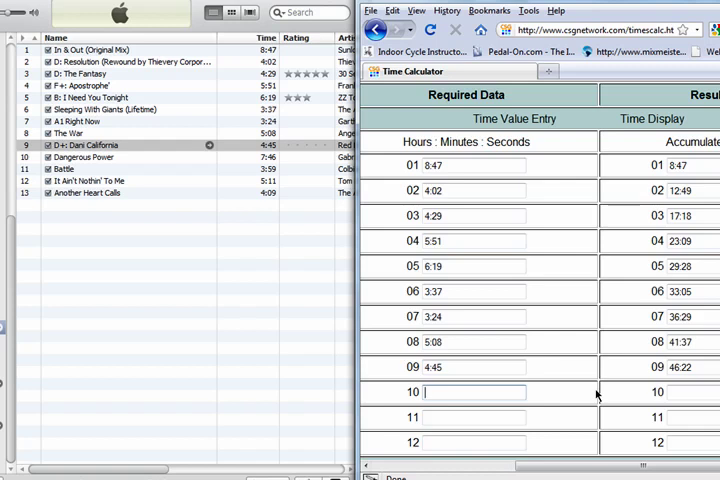